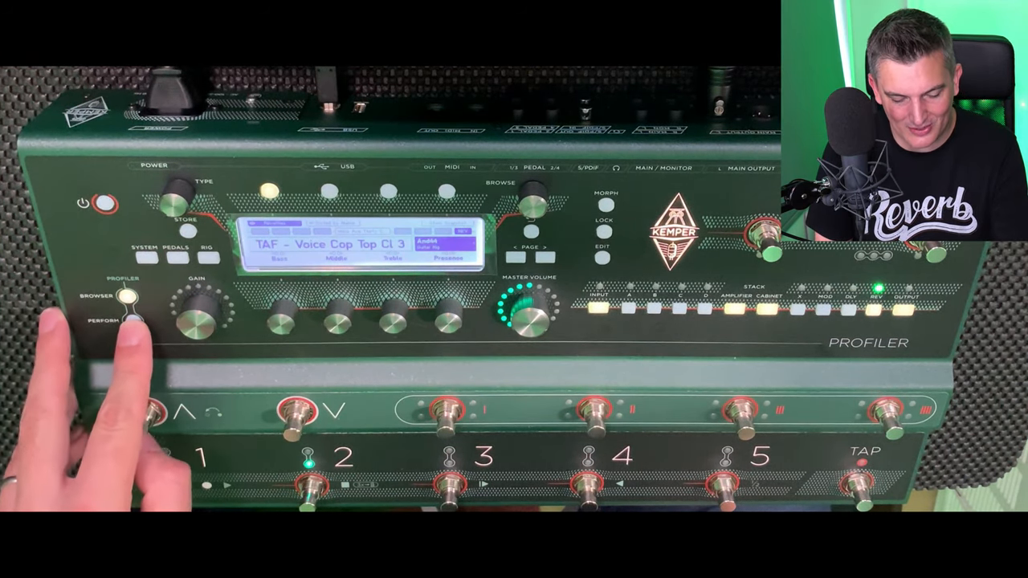
{"action": "left_click", "coordinate": [126, 325]}
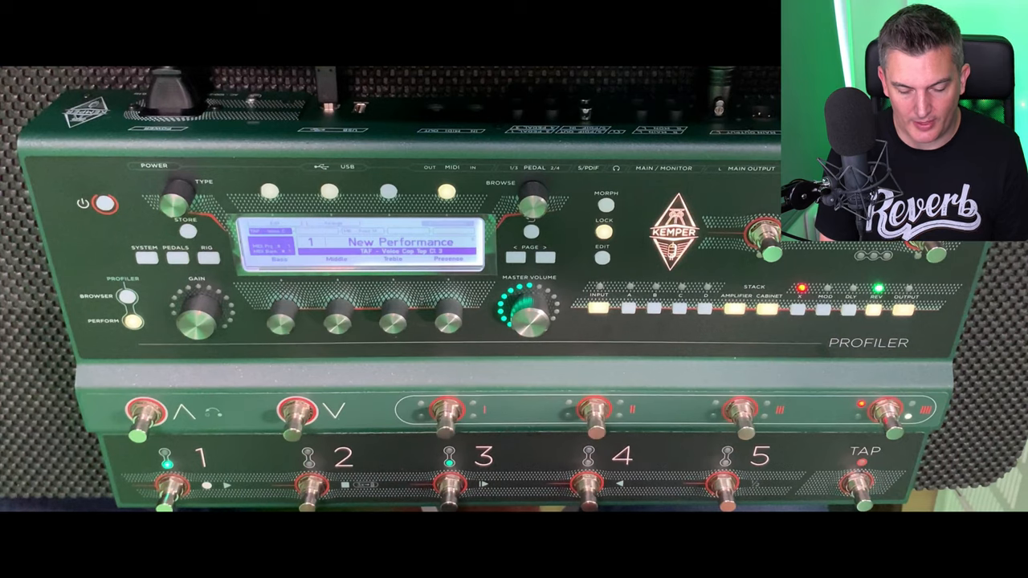
{"action": "left_click", "coordinate": [158, 482]}
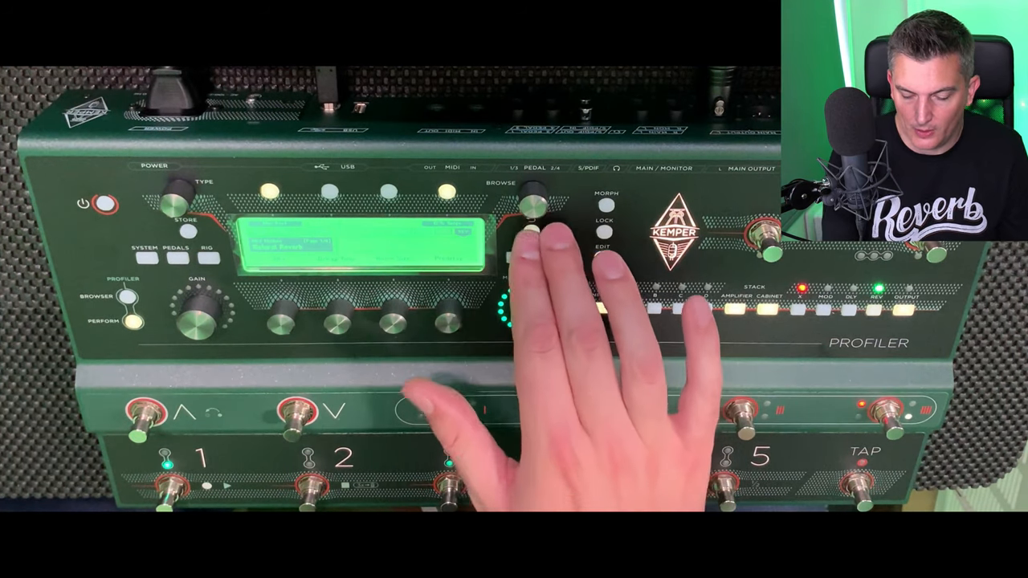
{"action": "left_click", "coordinate": [453, 479]}
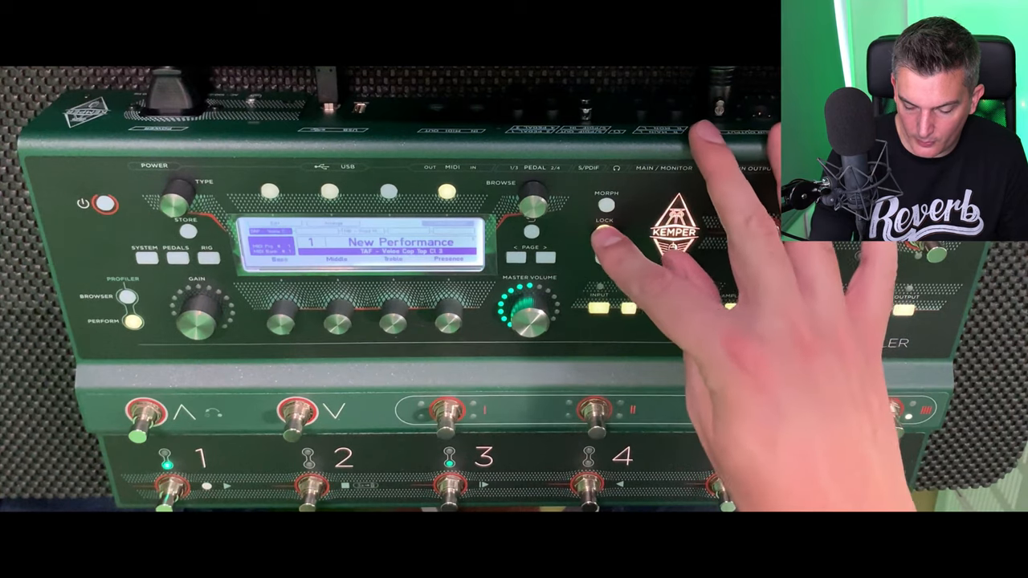
{"action": "left_click", "coordinate": [607, 222]}
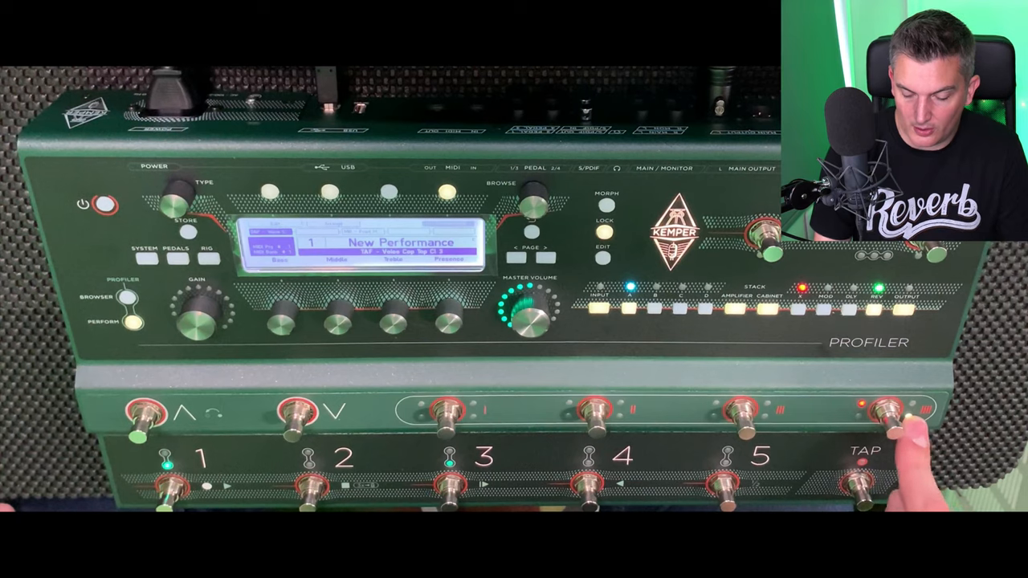
{"action": "left_click", "coordinate": [190, 228]}
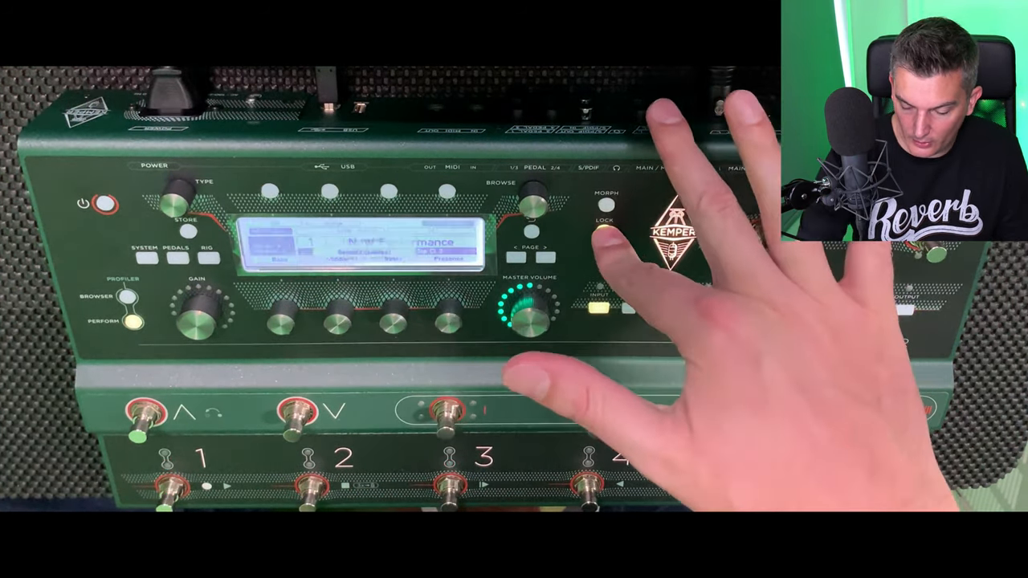
{"action": "left_click", "coordinate": [611, 219]}
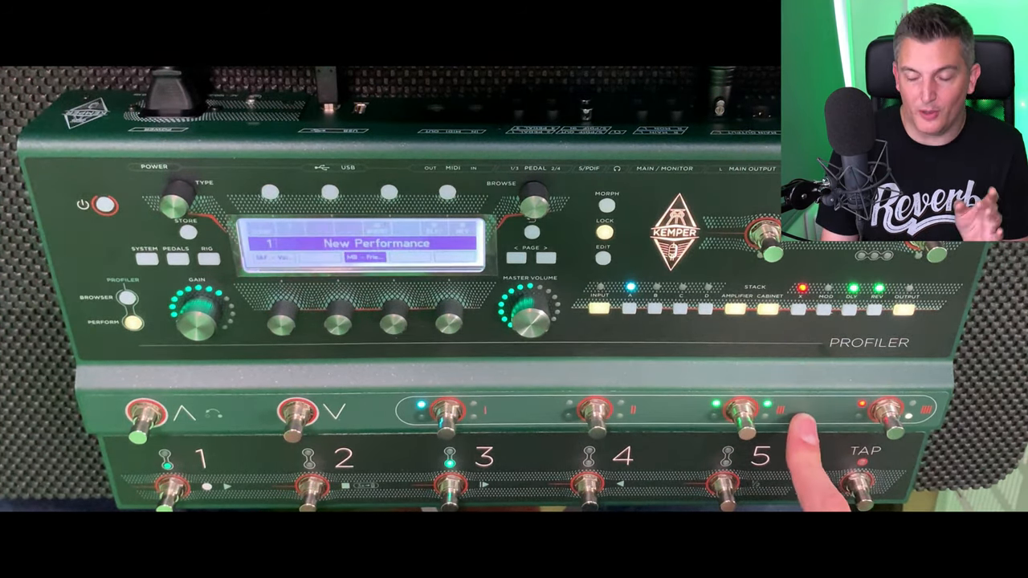
{"action": "left_click", "coordinate": [739, 412]}
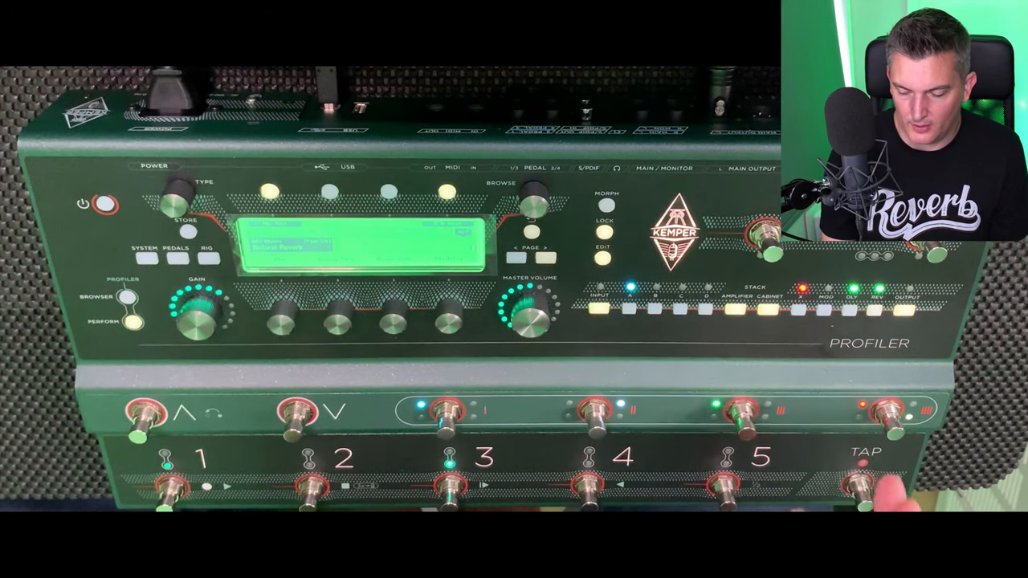
{"action": "left_click", "coordinate": [866, 481]}
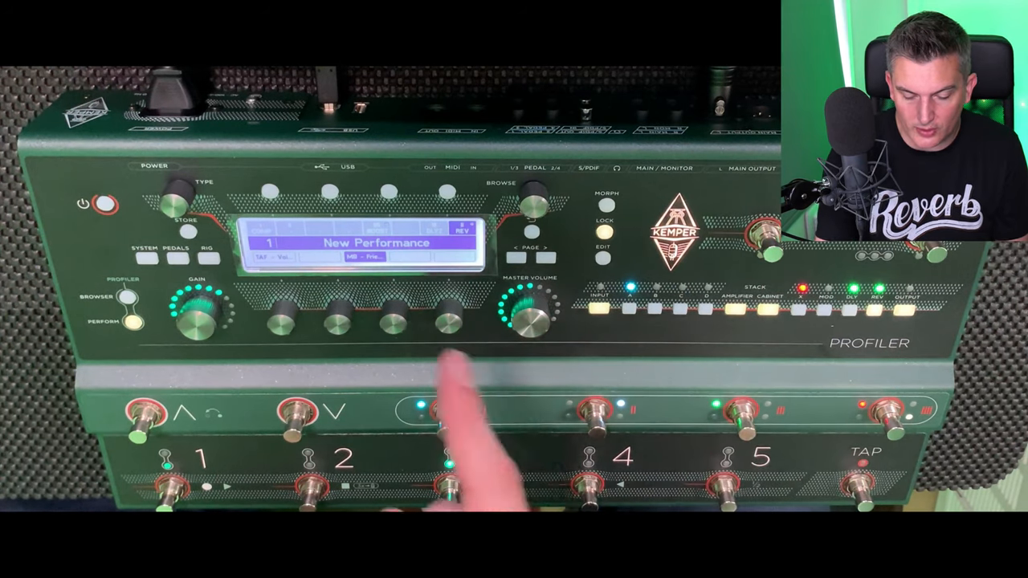
{"action": "left_click", "coordinate": [458, 409]}
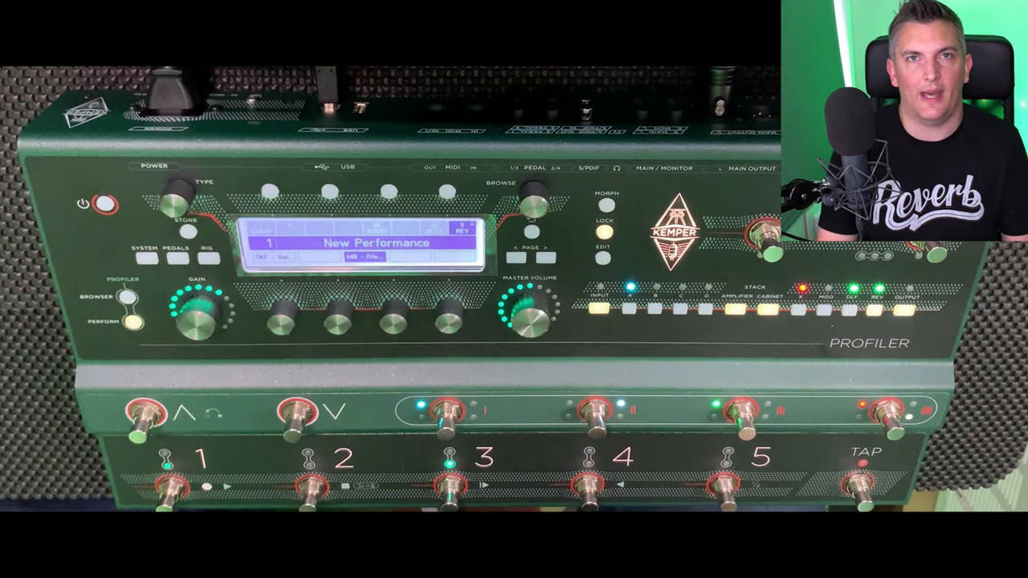